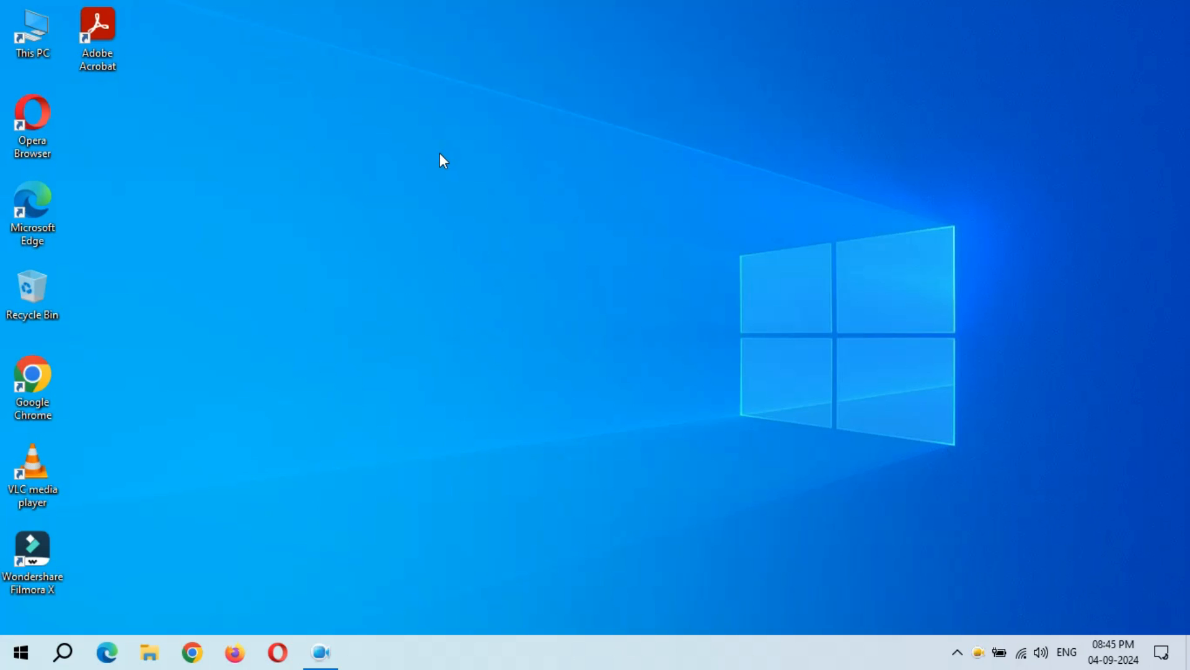
{"action": "mouse_move", "coordinate": [125, 488]}
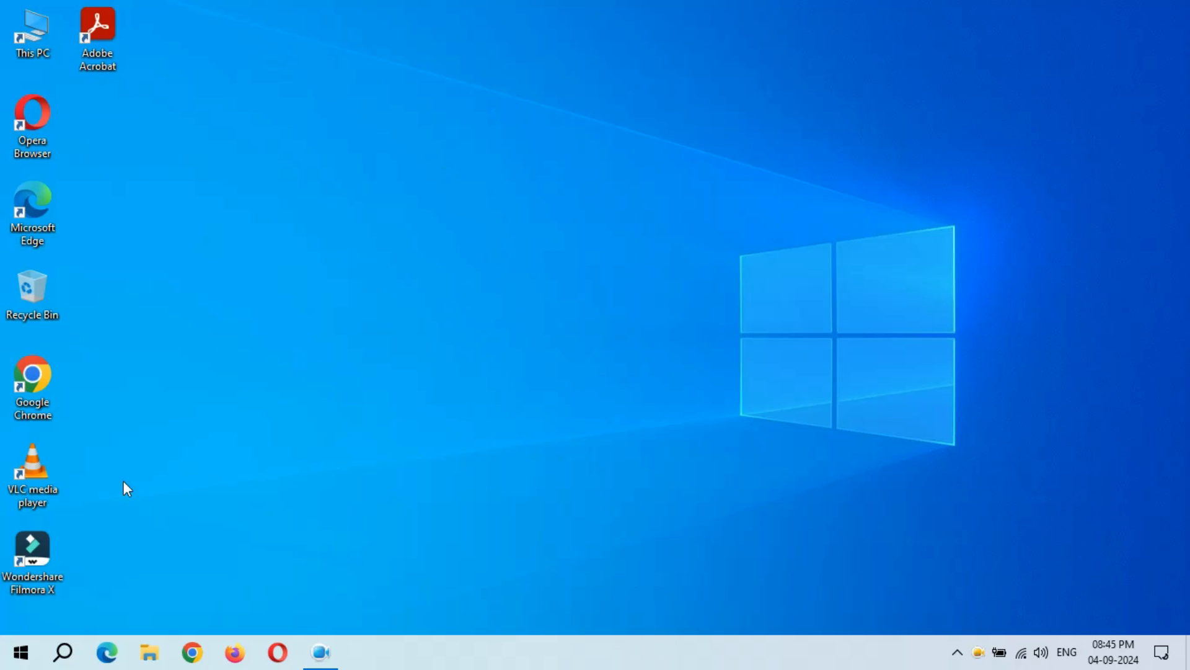
Step: Open Settings from Start and go to Update & Security > Windows Update
{"action": "left_click", "coordinate": [19, 652]}
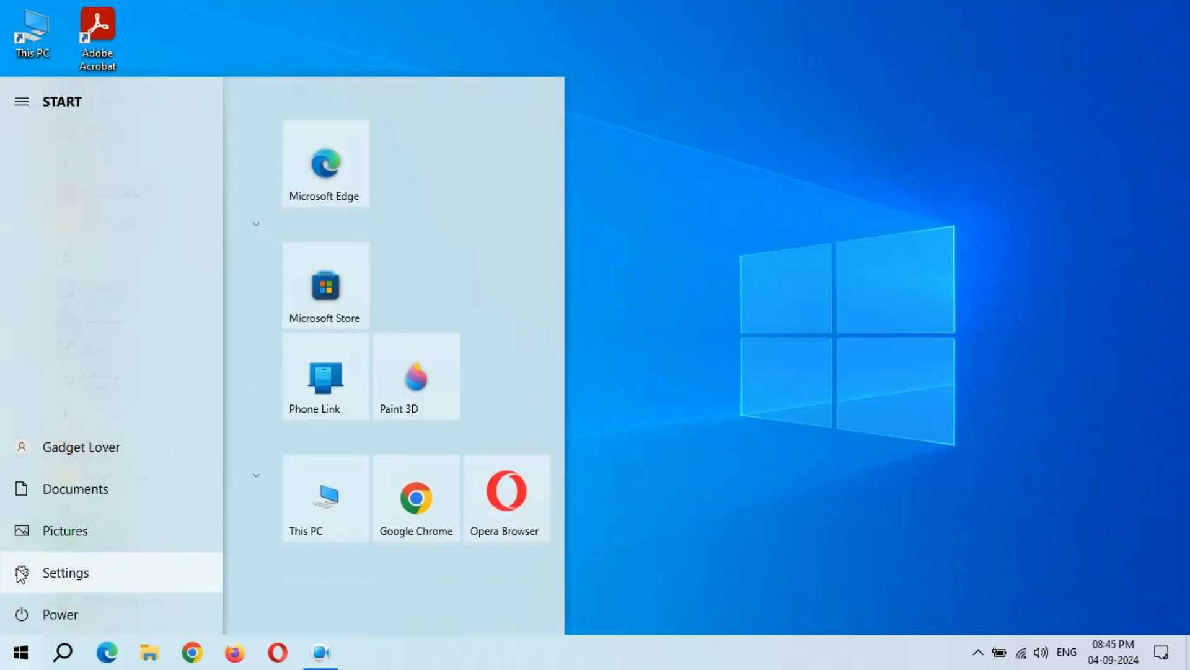
{"action": "left_click", "coordinate": [65, 573]}
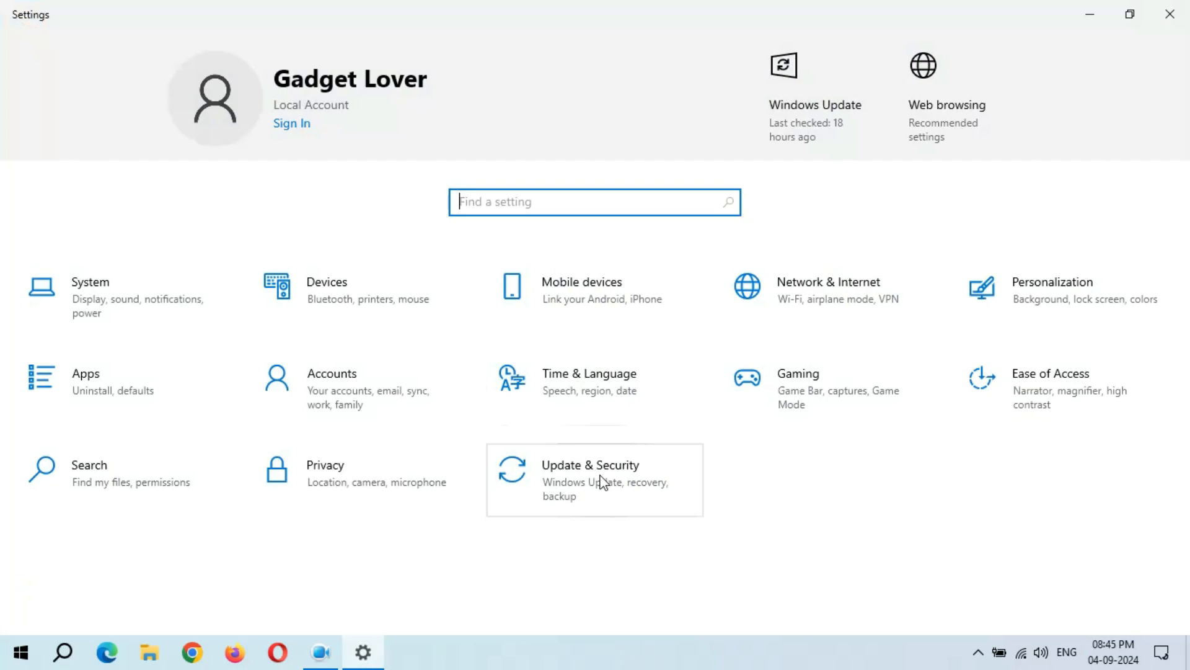
{"action": "left_click", "coordinate": [594, 480]}
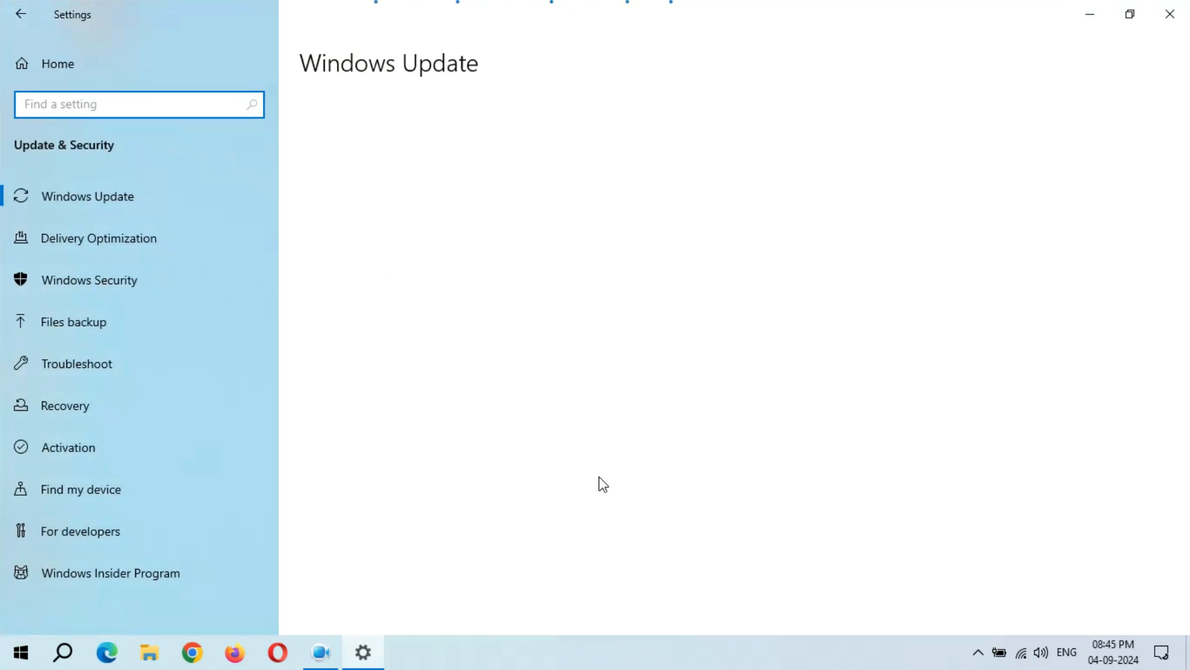
{"action": "left_click", "coordinate": [87, 196]}
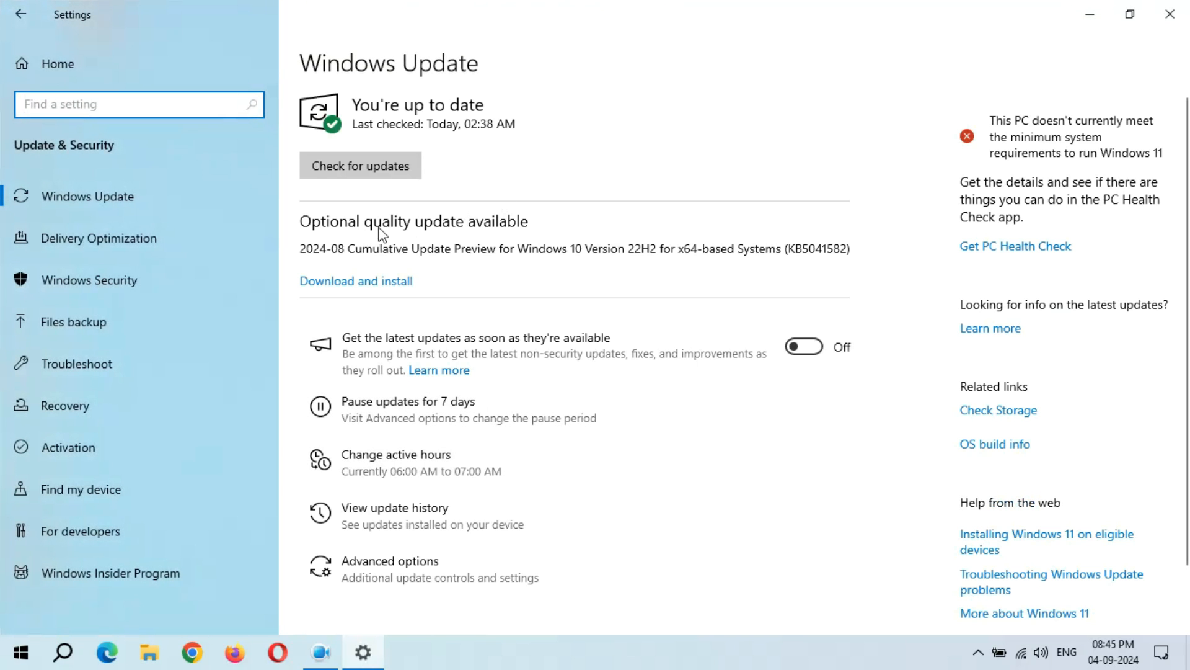
{"action": "mouse_move", "coordinate": [372, 264]}
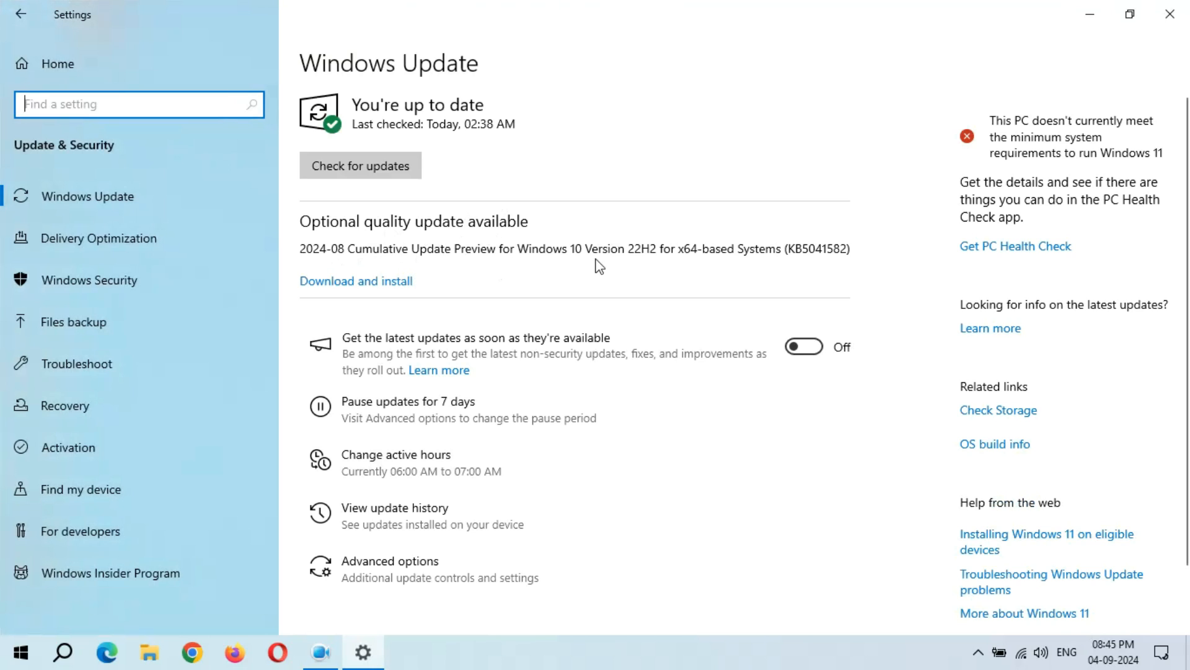
{"action": "mouse_move", "coordinate": [667, 267]}
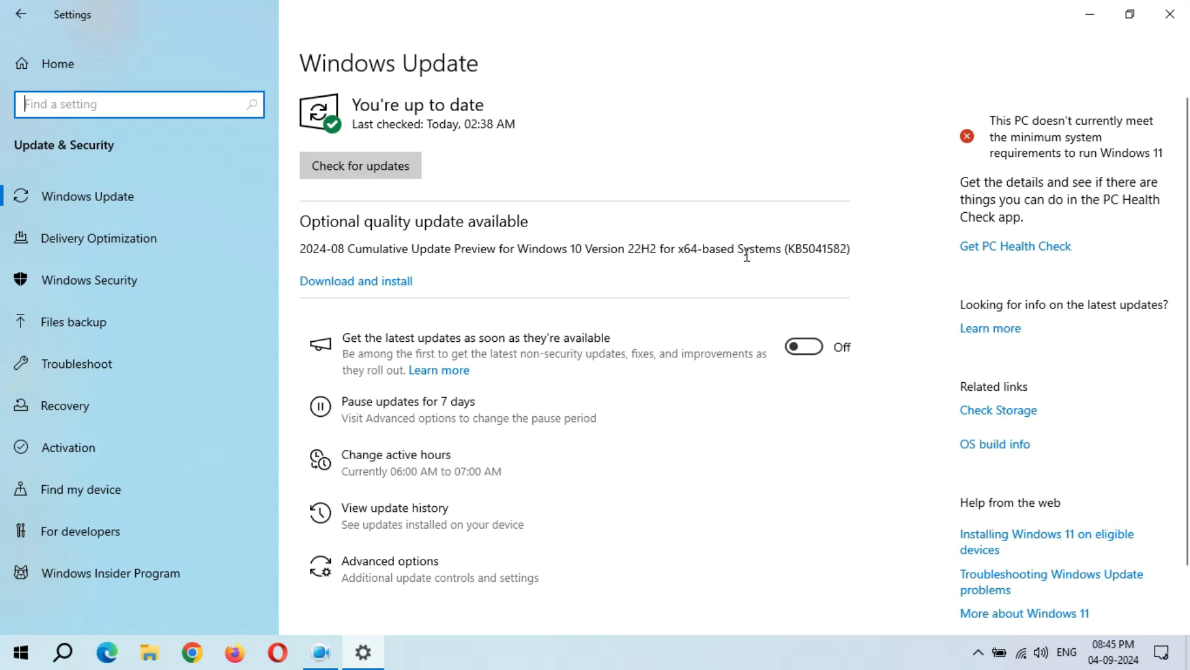
{"action": "mouse_move", "coordinate": [824, 264]}
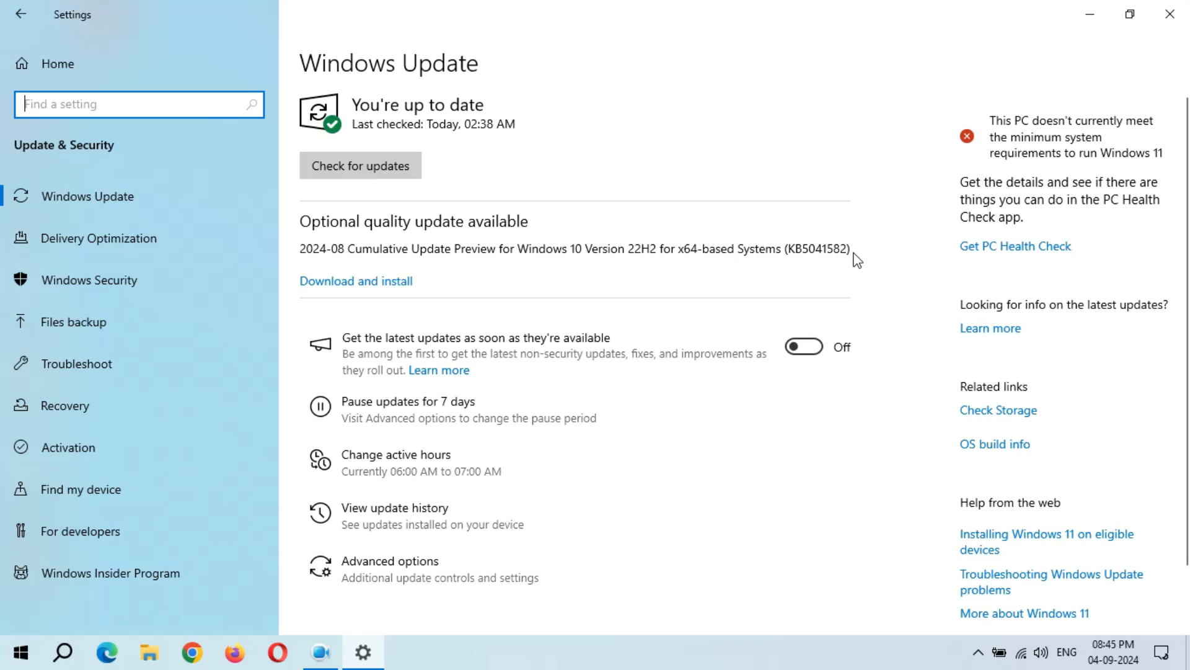
{"action": "mouse_move", "coordinate": [473, 287]}
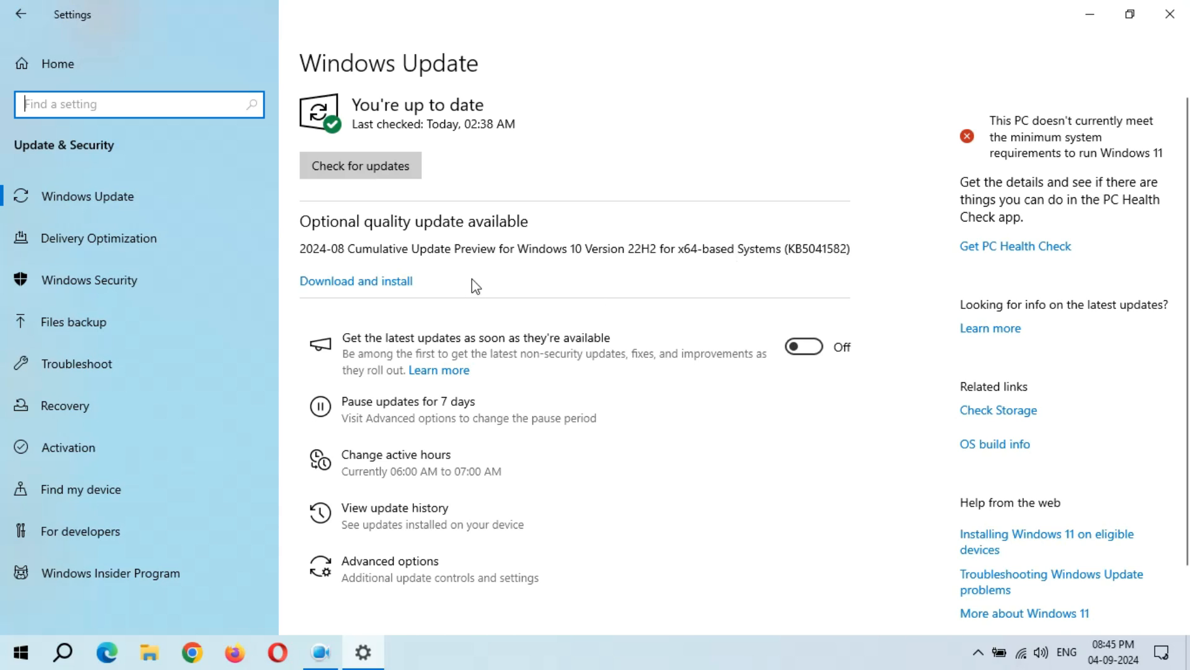
{"action": "mouse_move", "coordinate": [986, 320]}
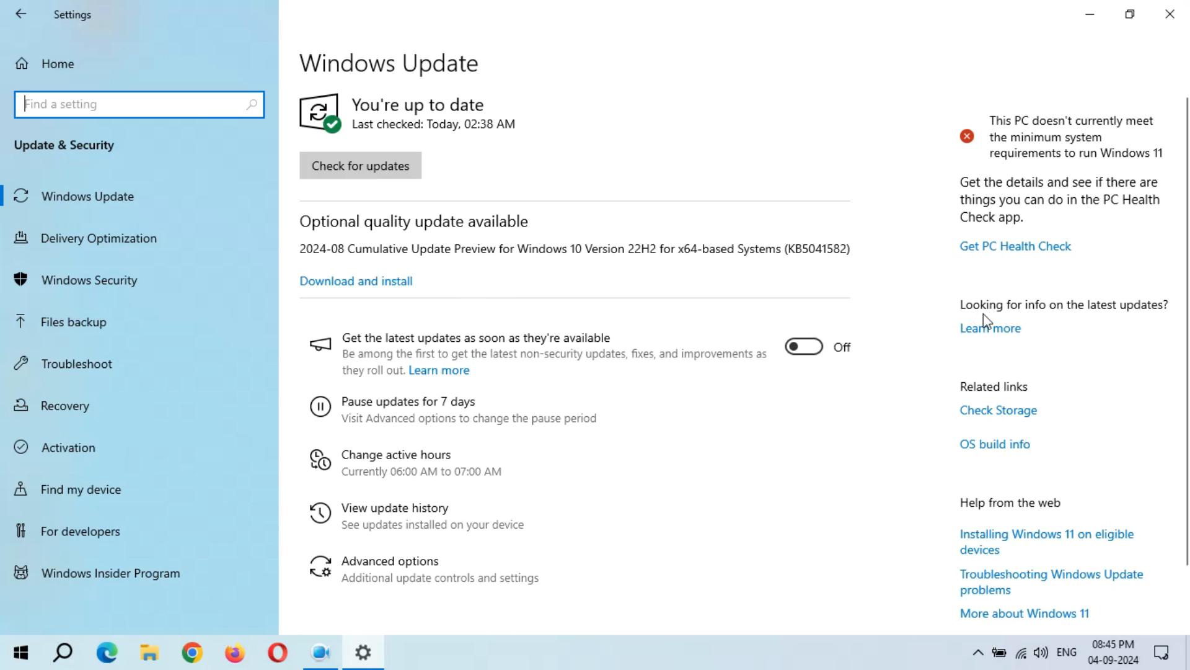
{"action": "mouse_move", "coordinate": [989, 334]}
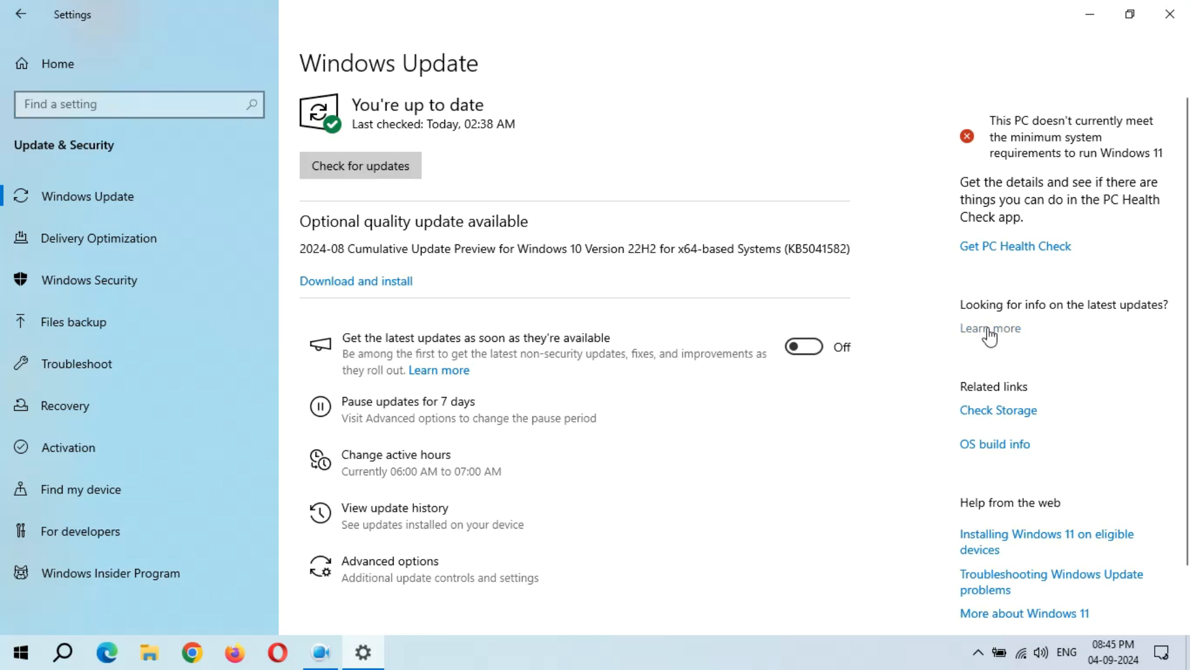
Step: Follow the latest-updates link through Windows 10 22H2 update history to the KB5041582 article
{"action": "left_click", "coordinate": [989, 328]}
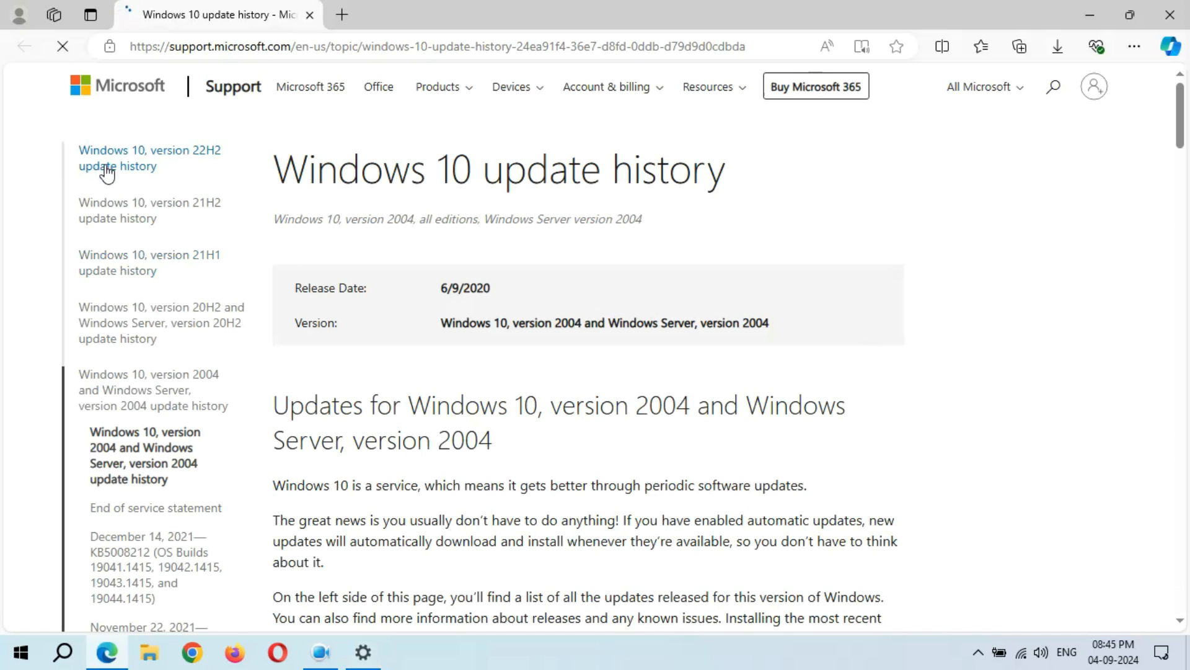
{"action": "left_click", "coordinate": [1094, 85]}
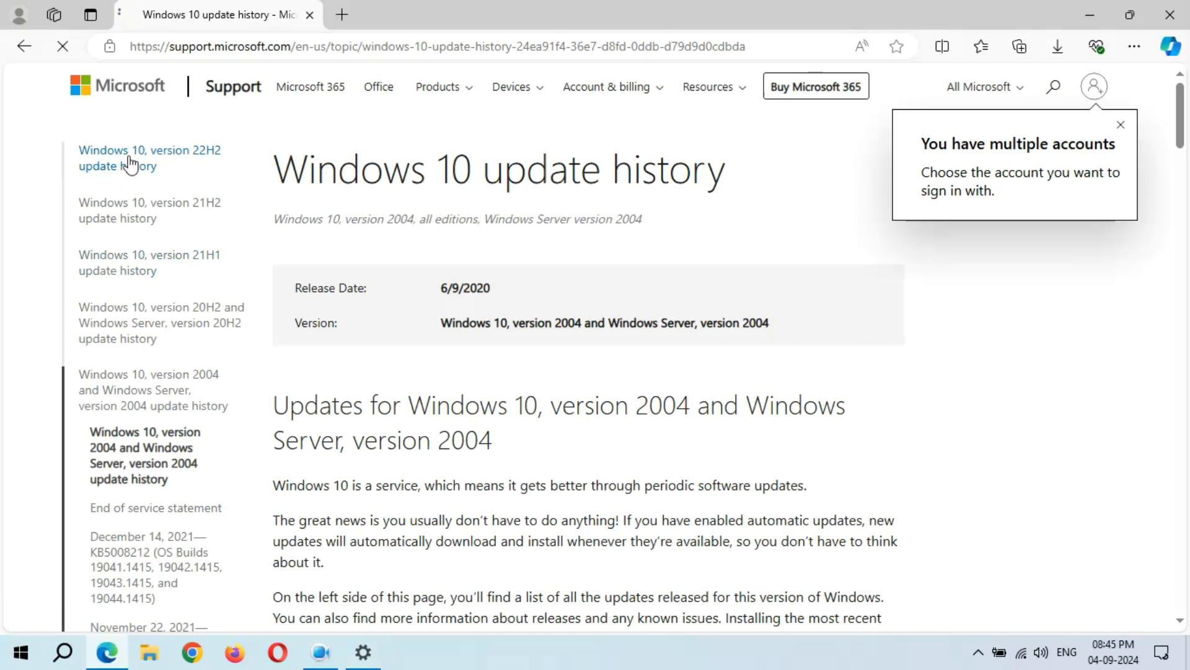
{"action": "left_click", "coordinate": [149, 158]}
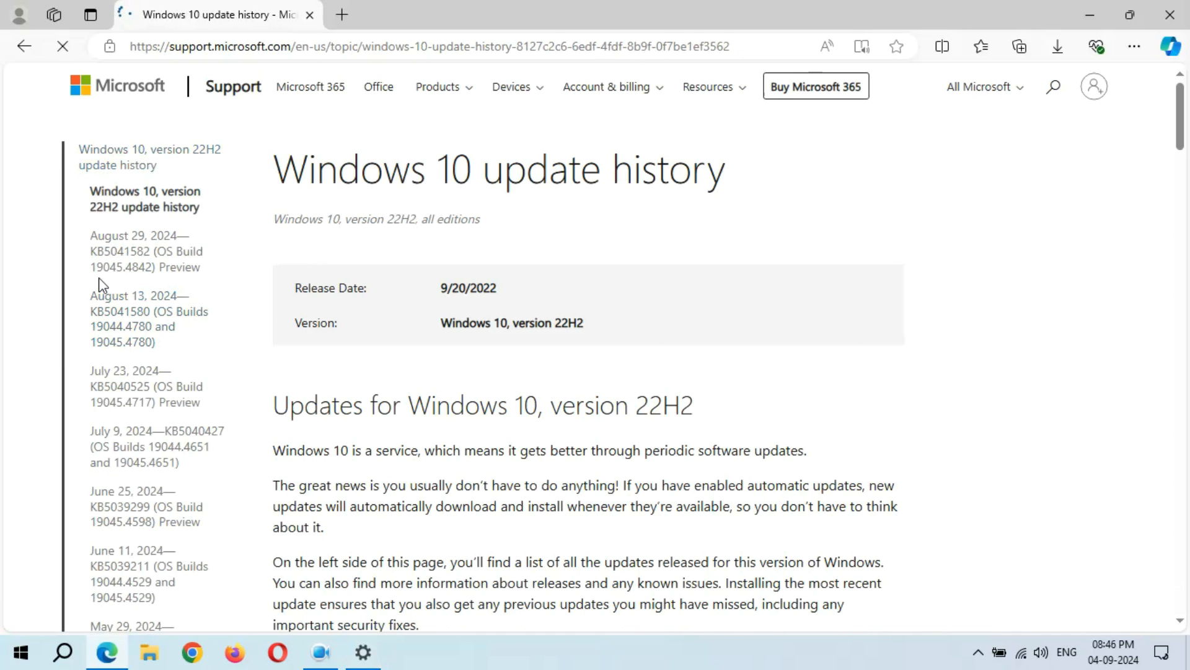
{"action": "mouse_move", "coordinate": [141, 251]}
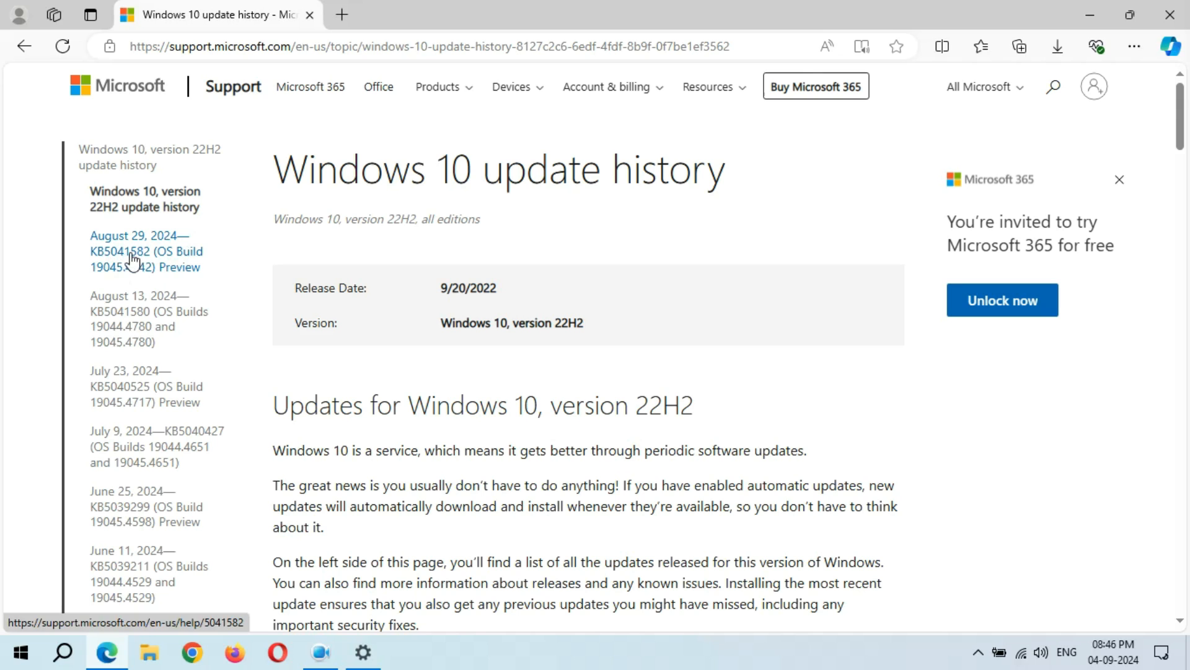
{"action": "left_click", "coordinate": [145, 250]}
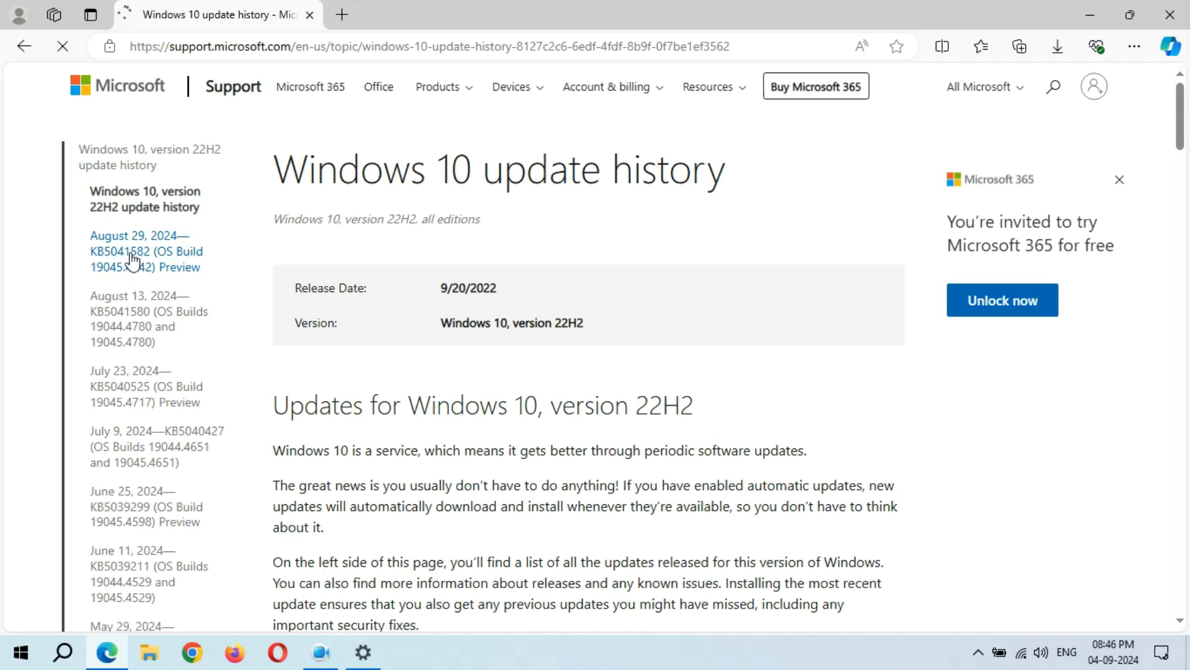
{"action": "left_click", "coordinate": [146, 250]}
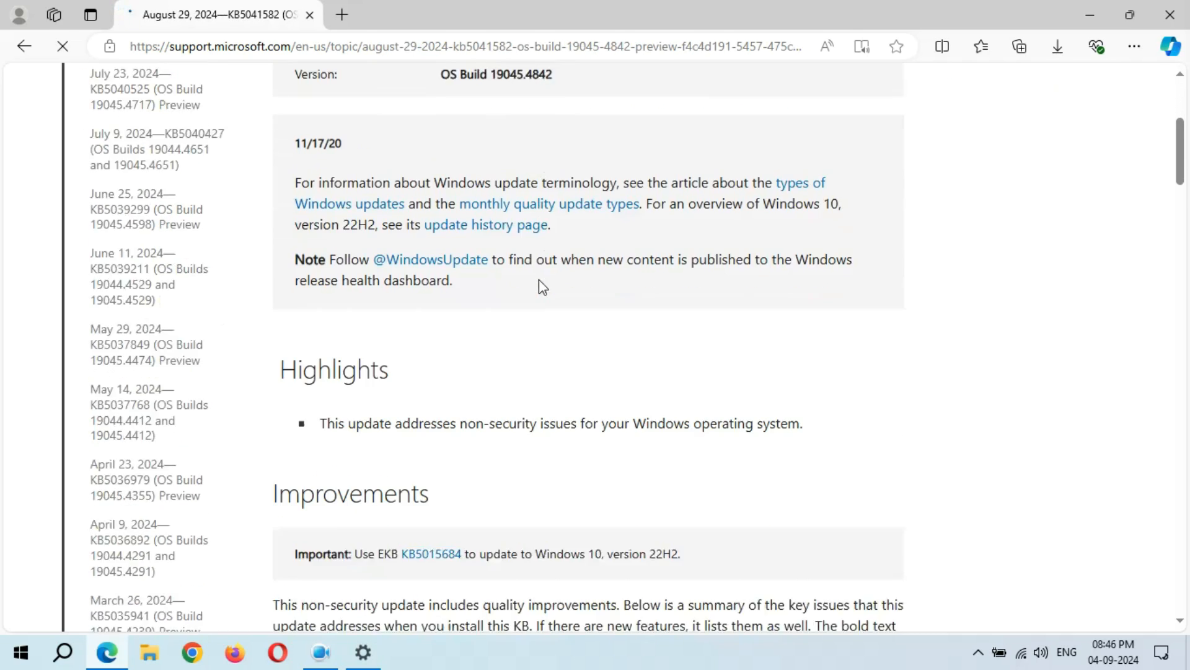
Step: Scroll past the Improvements section to the 'Install this update' Windows Update instructions
{"action": "scroll", "scroll_direction": "down", "scroll_amount": 3}
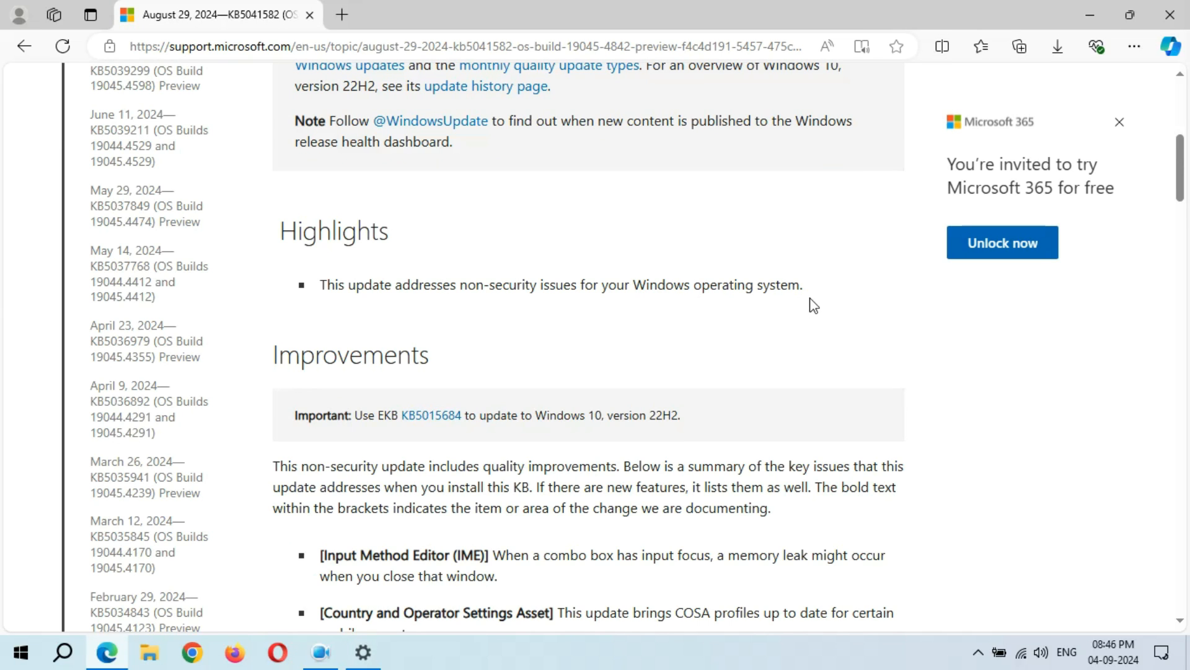
{"action": "scroll", "scroll_direction": "down", "scroll_amount": 3}
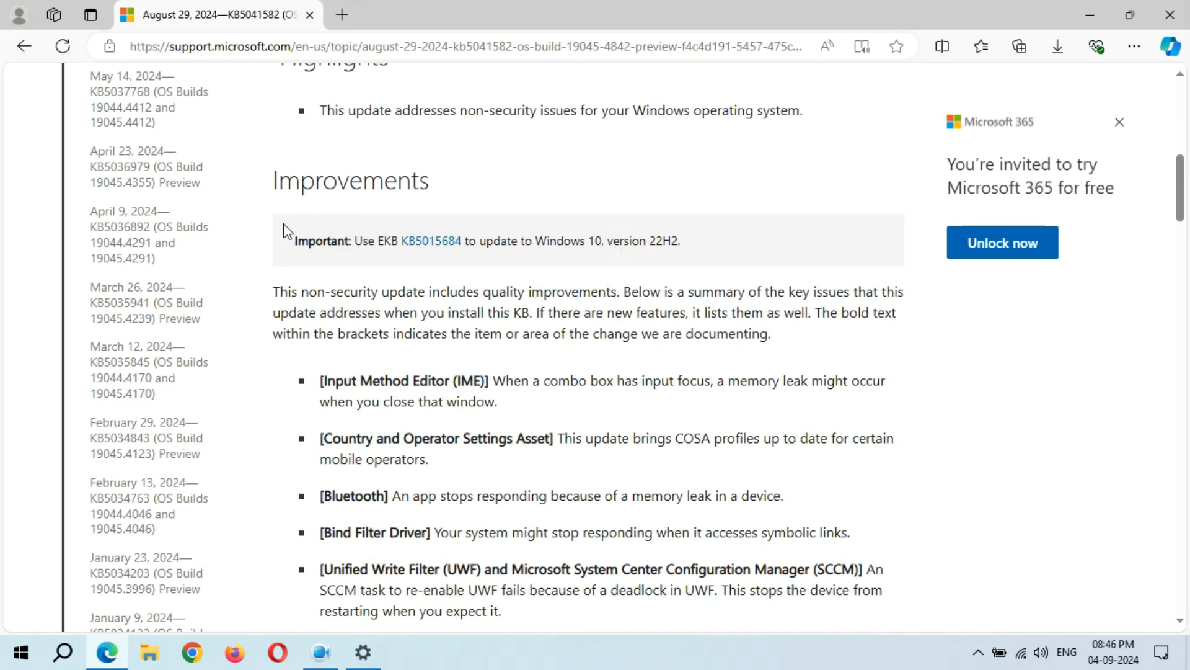
{"action": "scroll", "scroll_direction": "down", "scroll_amount": 3}
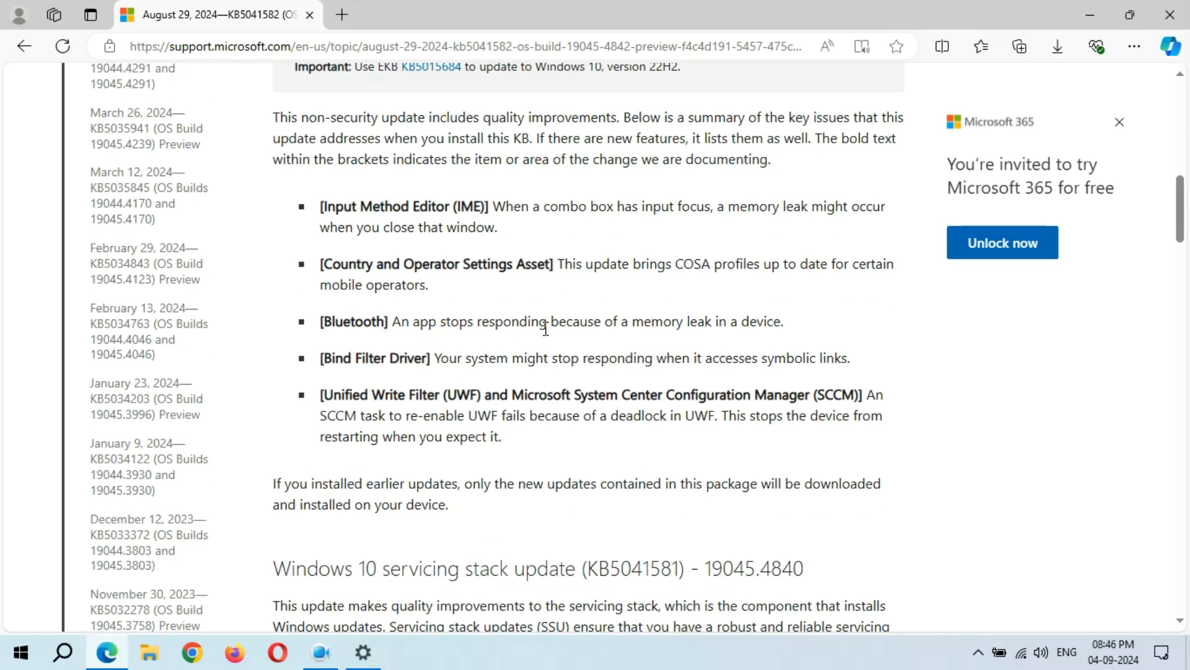
{"action": "mouse_move", "coordinate": [671, 341]}
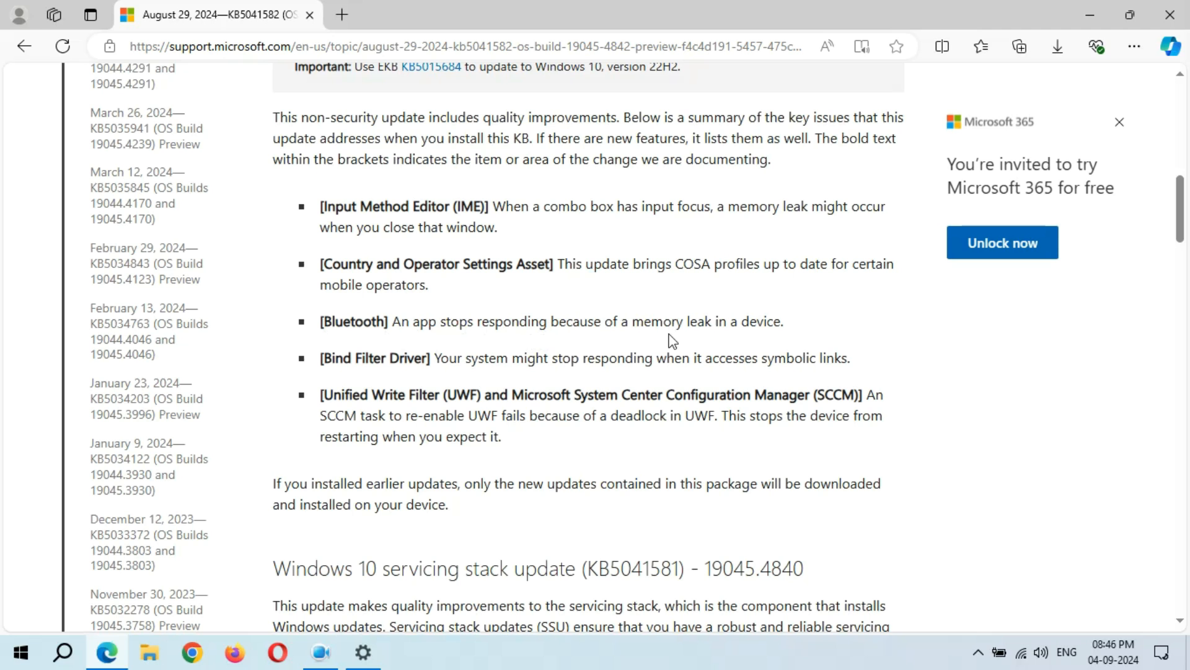
{"action": "mouse_move", "coordinate": [557, 236]}
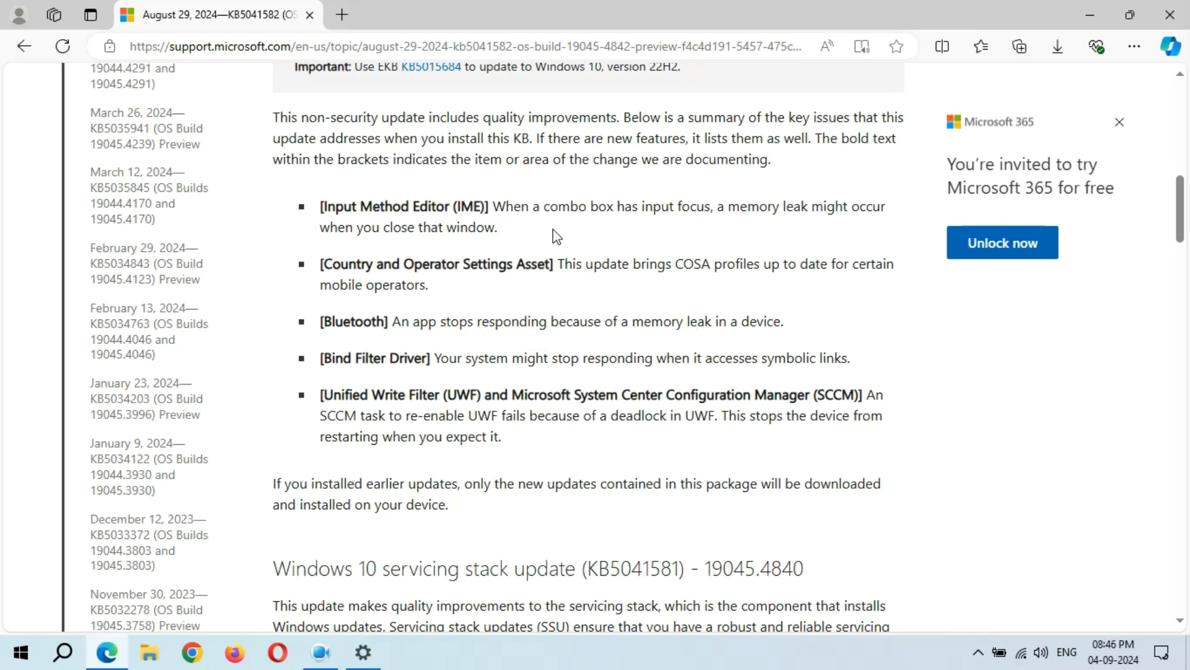
{"action": "scroll", "scroll_direction": "down", "scroll_amount": 3}
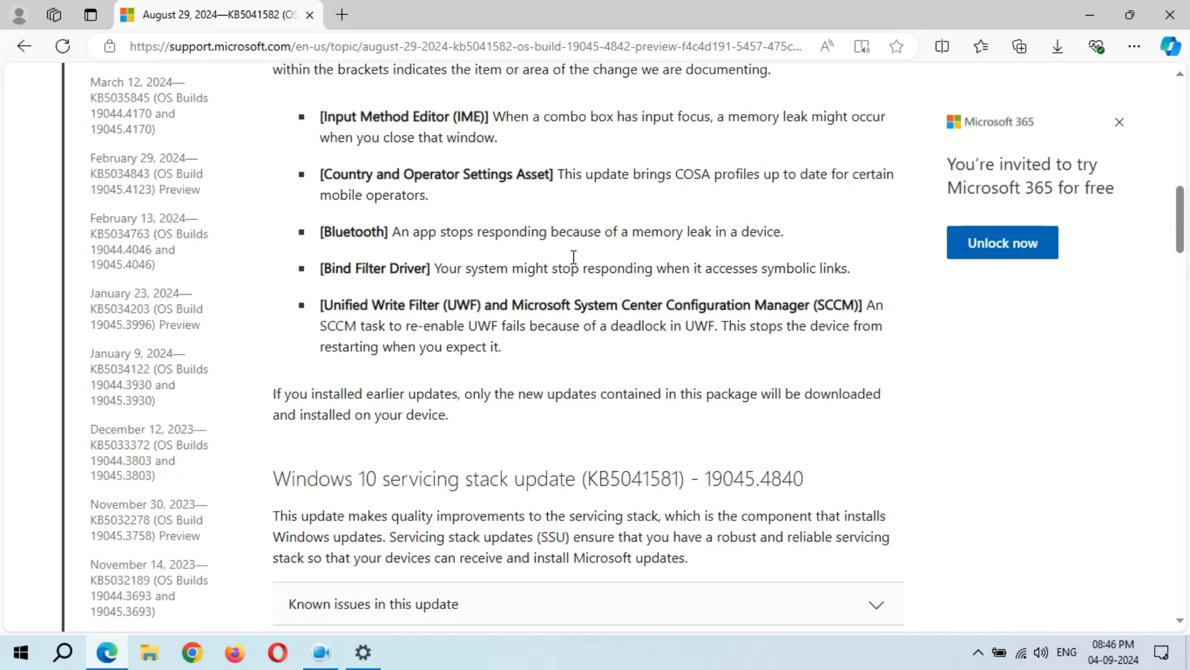
{"action": "scroll", "scroll_direction": "down", "scroll_amount": 3}
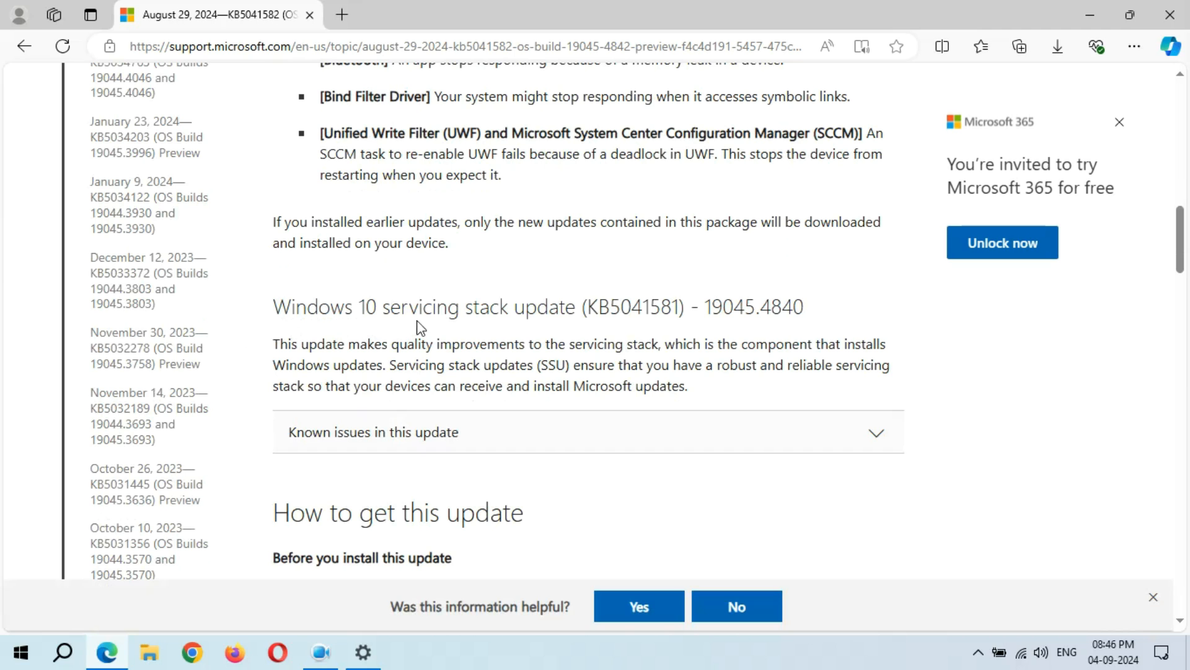
{"action": "scroll", "scroll_direction": "down", "scroll_amount": 3}
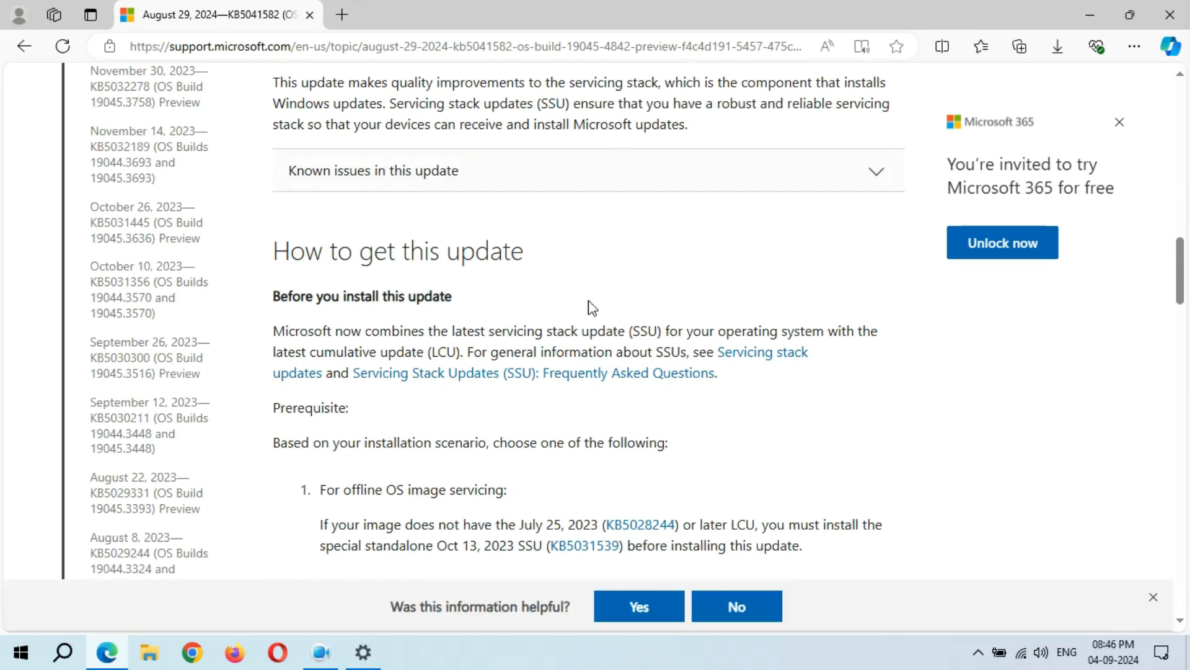
{"action": "scroll", "scroll_direction": "down", "scroll_amount": 3}
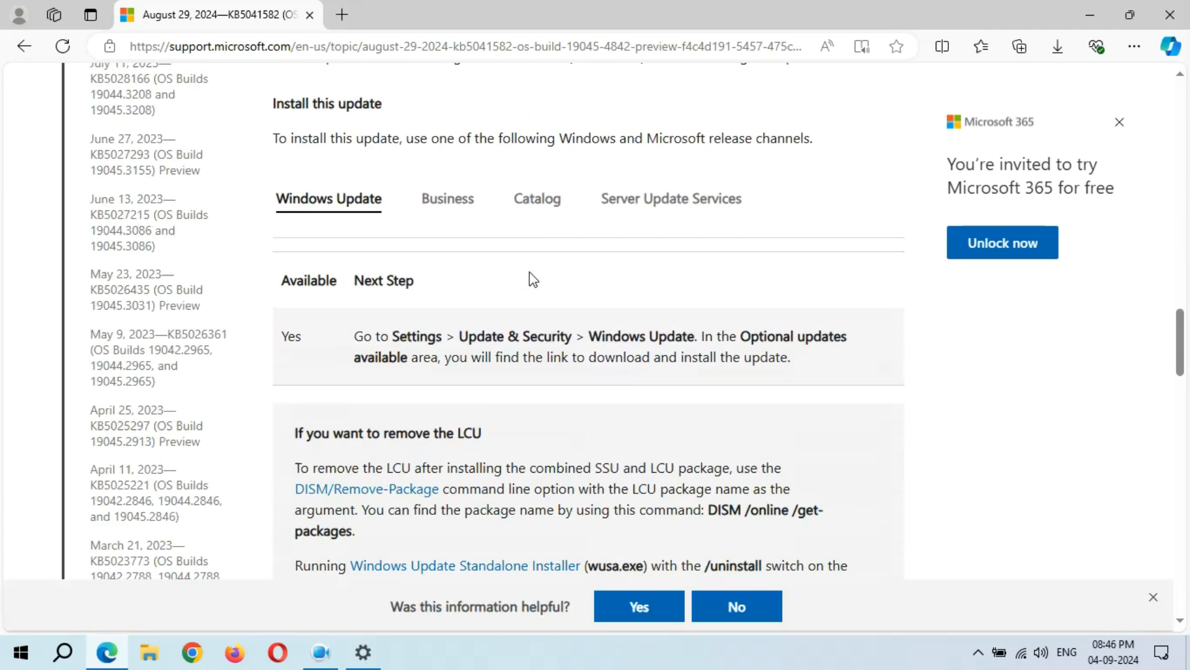
{"action": "scroll", "scroll_direction": "down", "scroll_amount": 3}
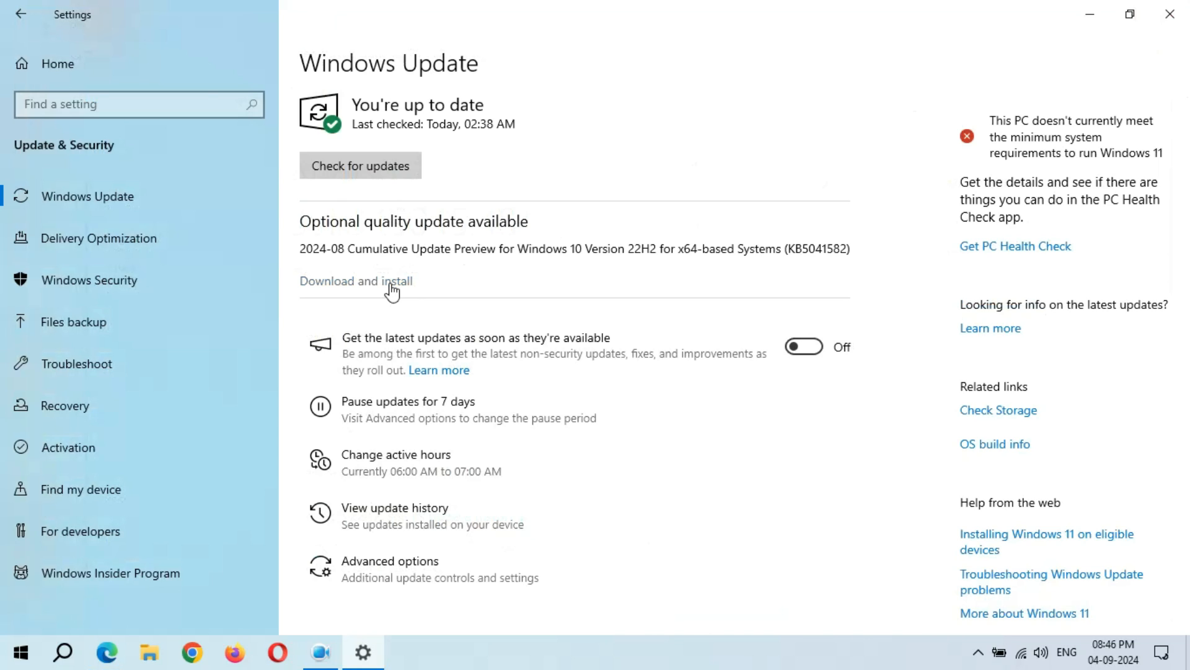
{"action": "mouse_move", "coordinate": [370, 291]}
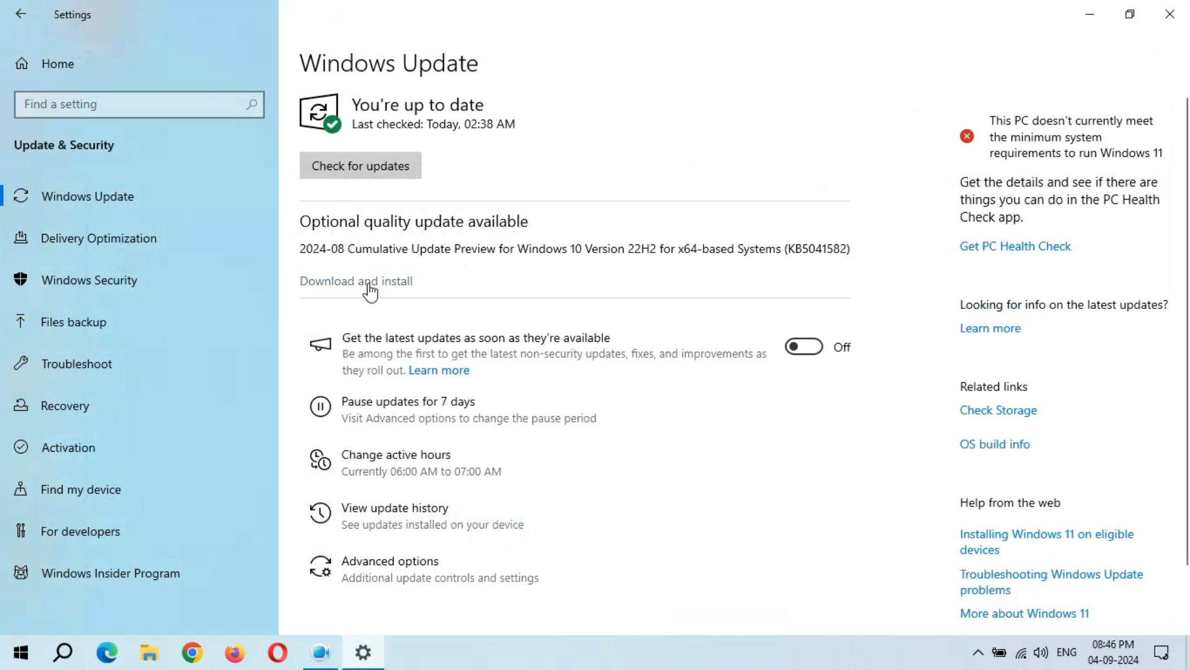
Step: Choose 'Download and install' for the KB5041582 optional quality update
{"action": "left_click", "coordinate": [355, 280]}
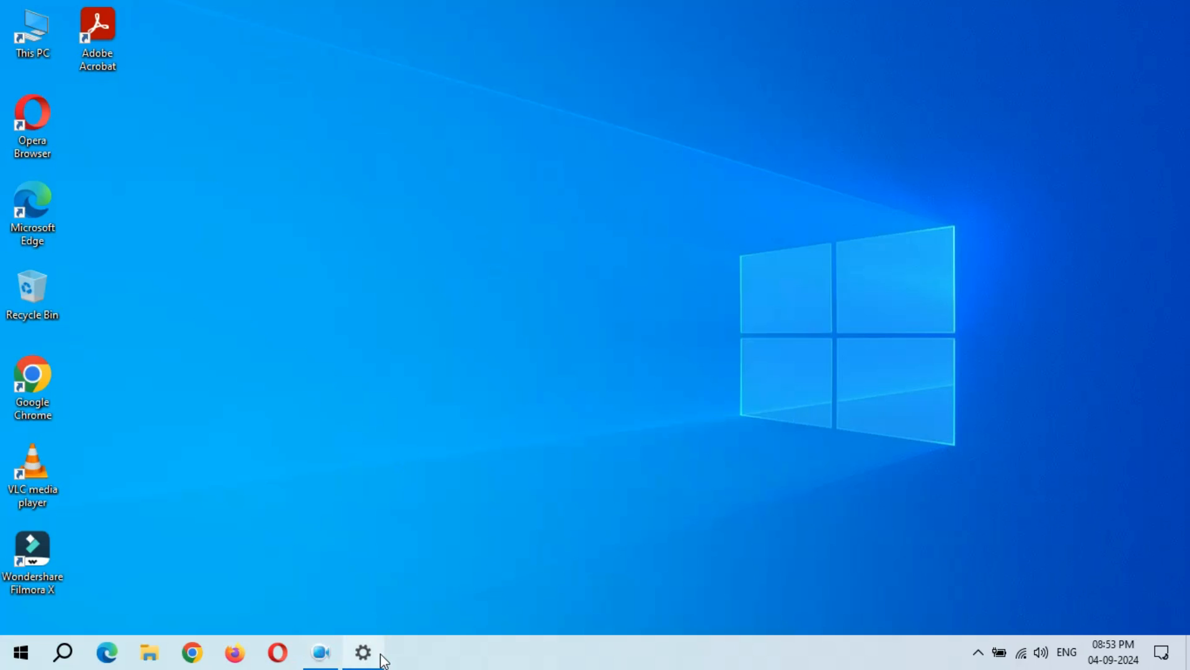
Step: Restore the Settings window from its taskbar icon
{"action": "left_click", "coordinate": [362, 652]}
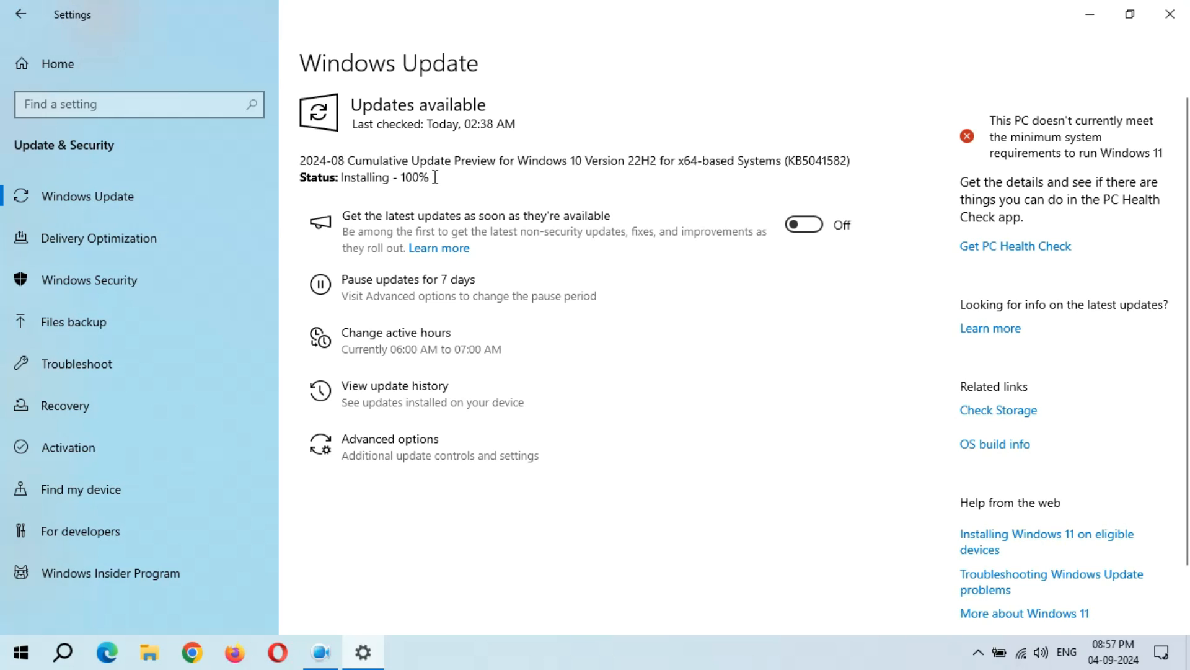
{"action": "mouse_move", "coordinate": [417, 192]}
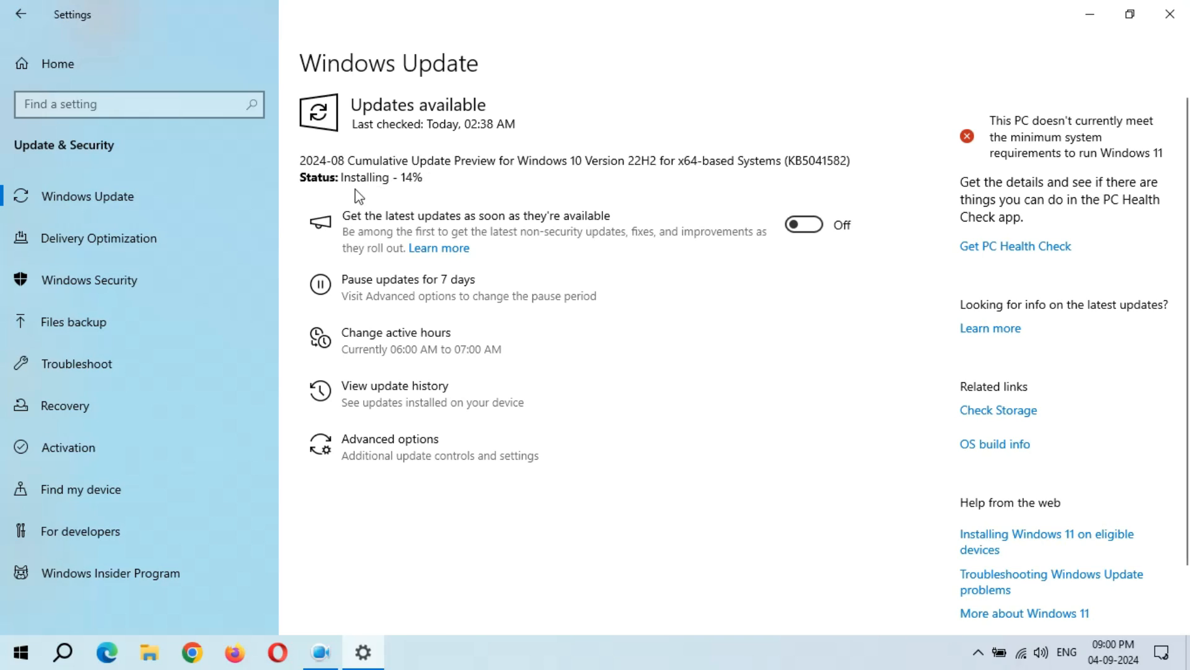
{"action": "mouse_move", "coordinate": [405, 193]}
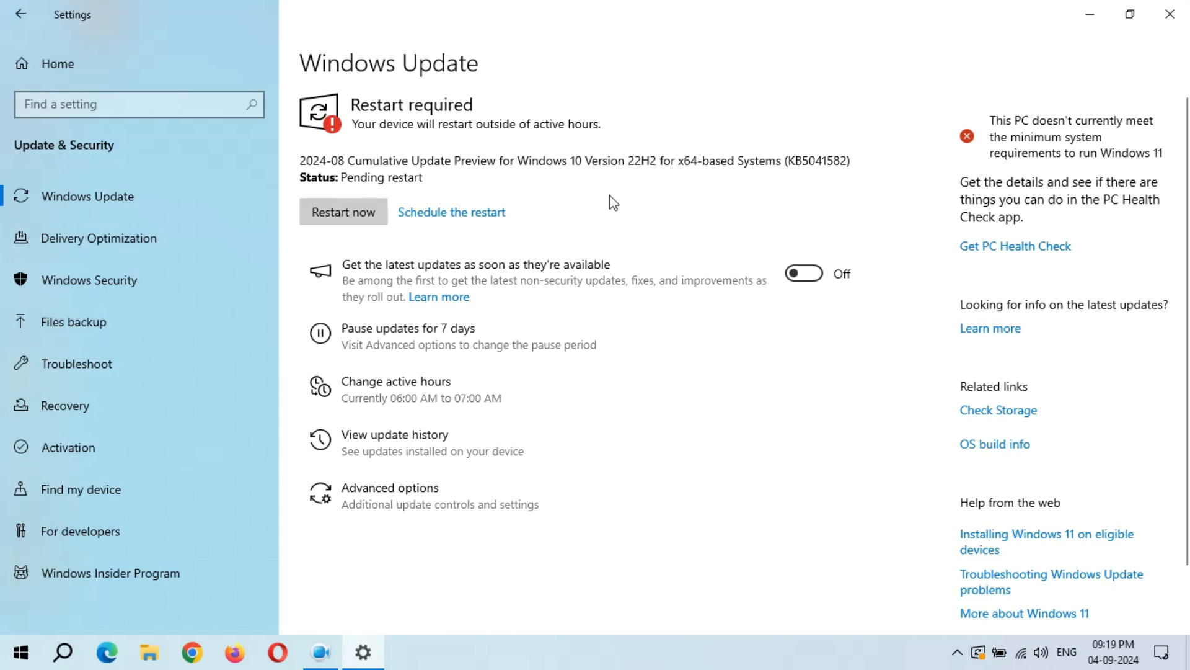
{"action": "mouse_move", "coordinate": [1091, 13]}
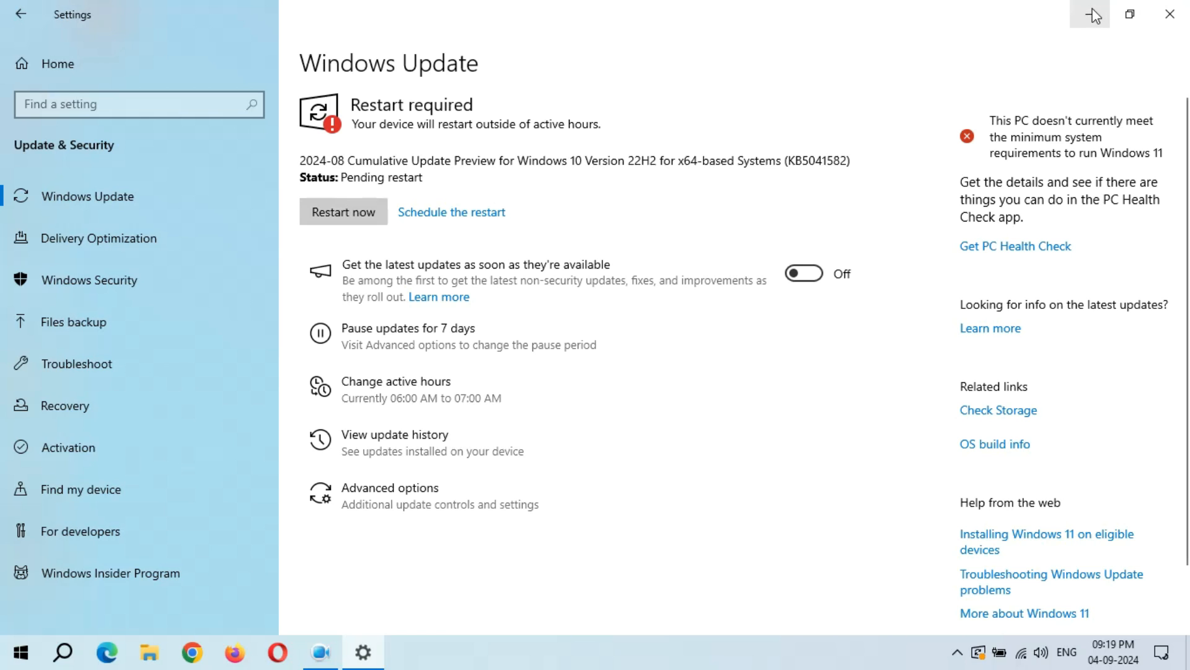